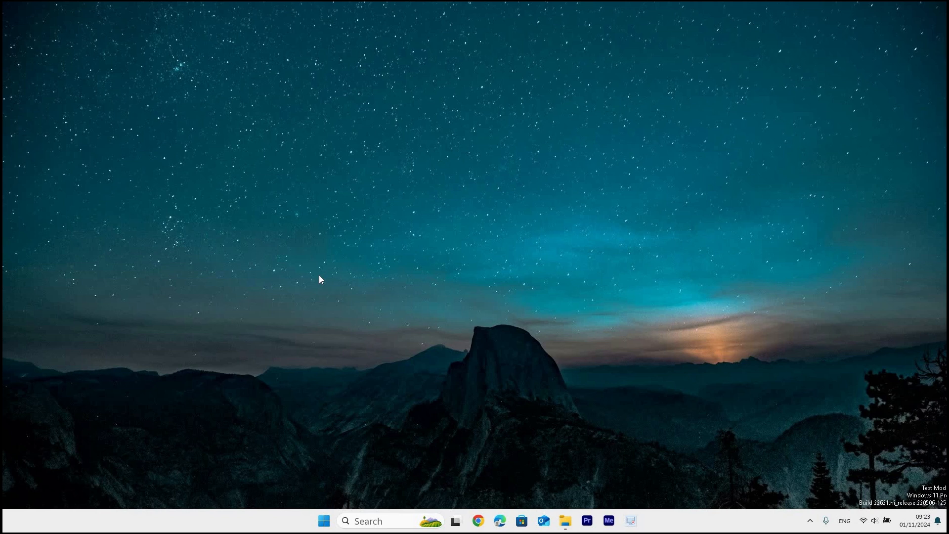
mouse_move(445, 351)
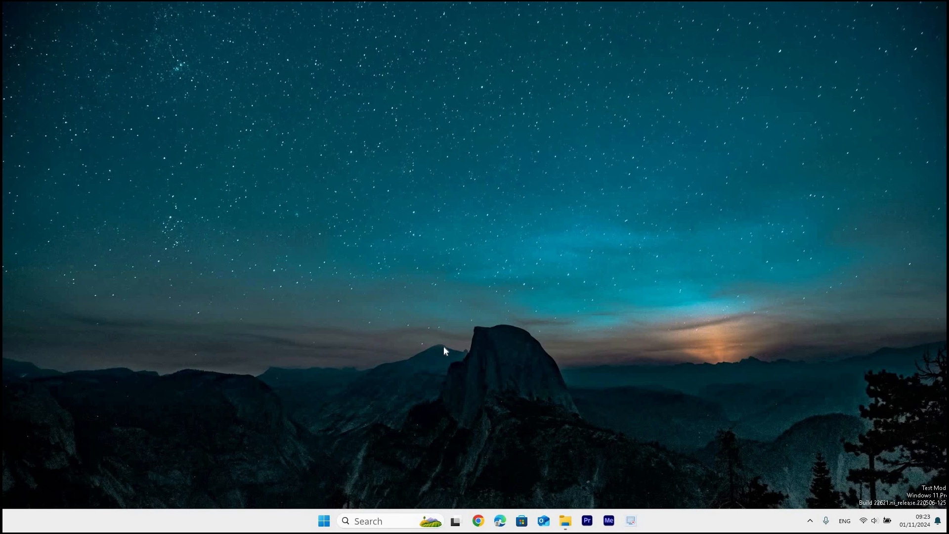
mouse_move(391, 415)
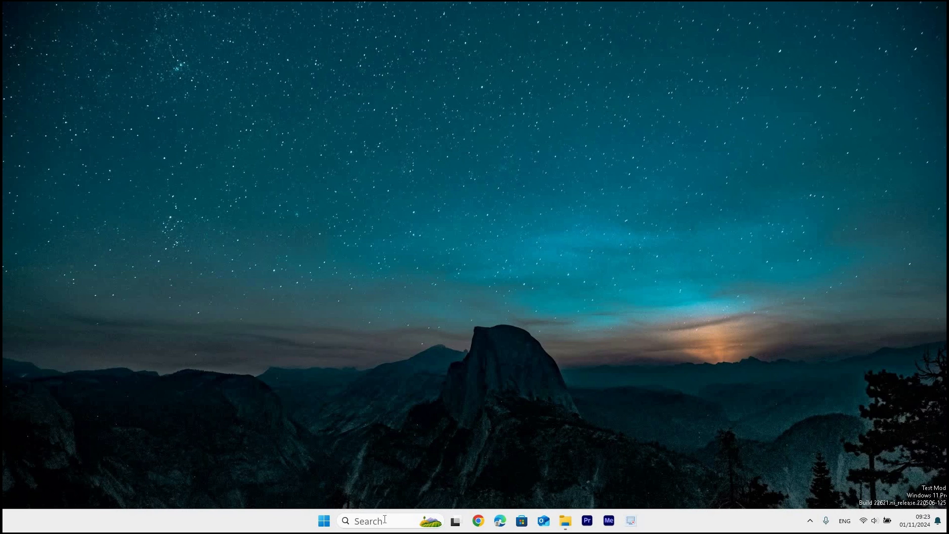
mouse_move(392, 409)
type("SETT")
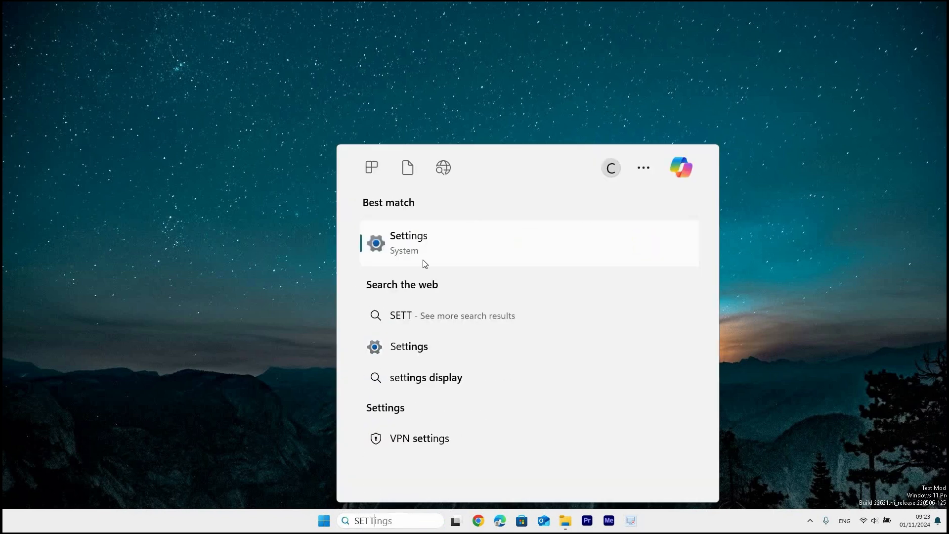
- Launch the Settings app from the search results for 'sett'
left_click(409, 243)
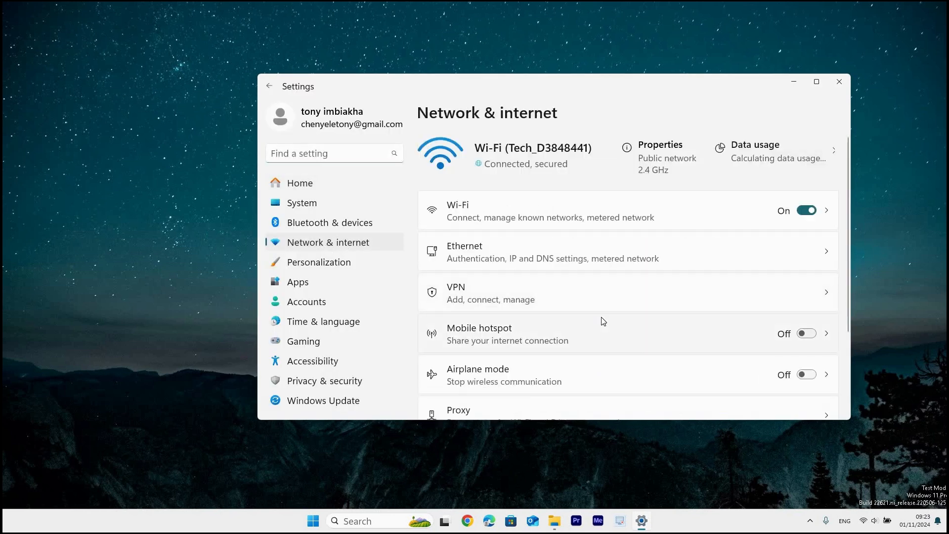
- Go to Advanced network settings and scroll down to the Network reset option
scroll("down", 3)
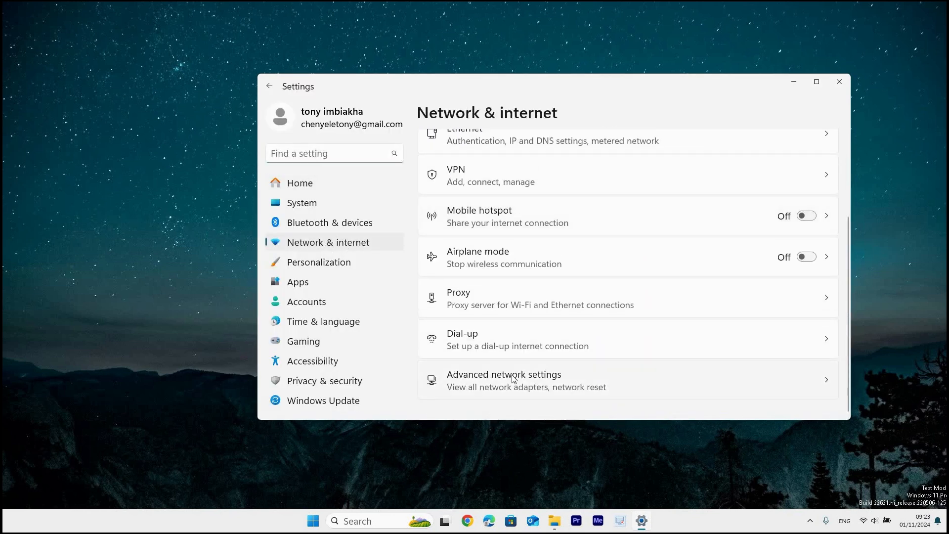
left_click(504, 380)
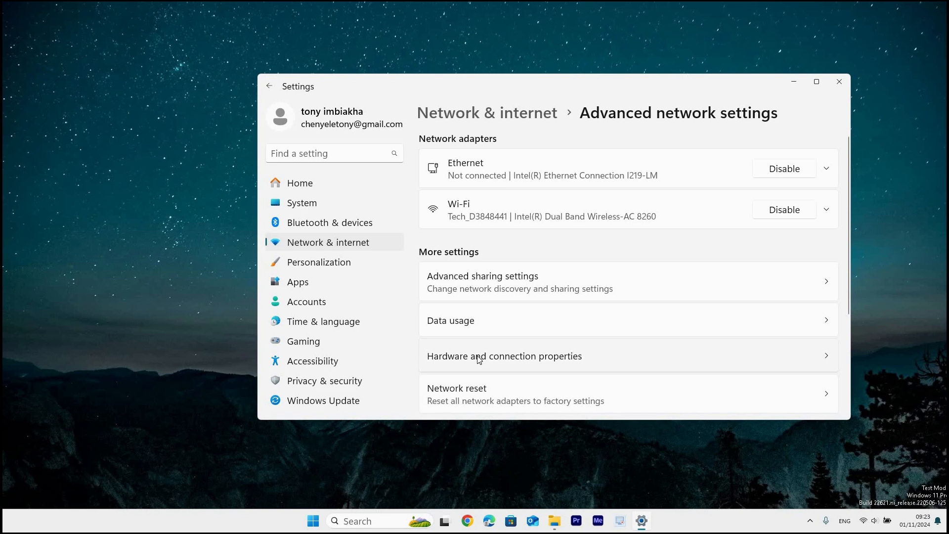
scroll("down", 3)
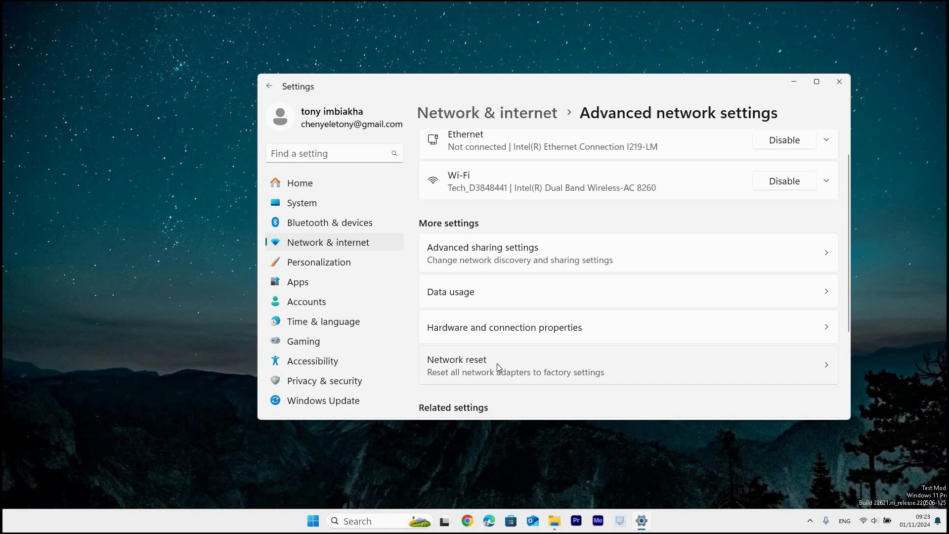
- Open Network reset and choose Reset now to reset all network adapters
left_click(516, 365)
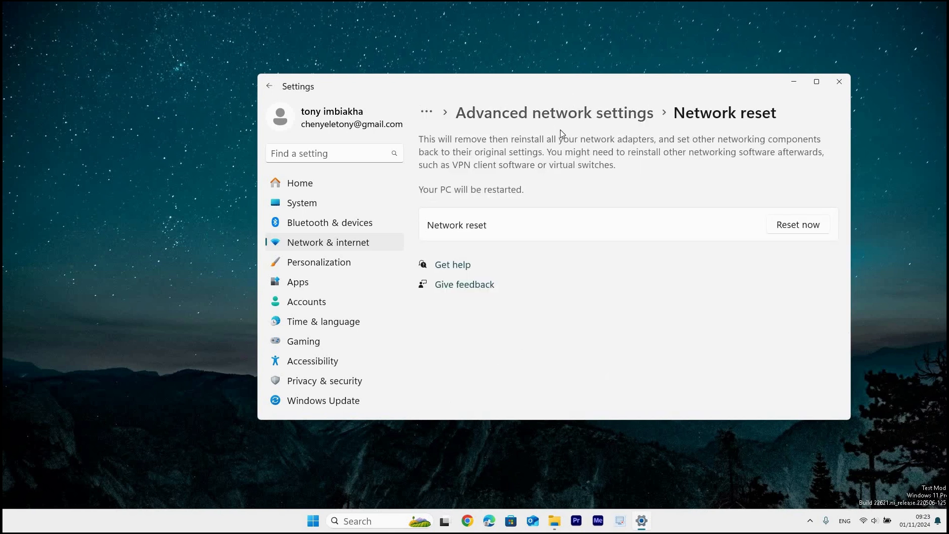
mouse_move(617, 197)
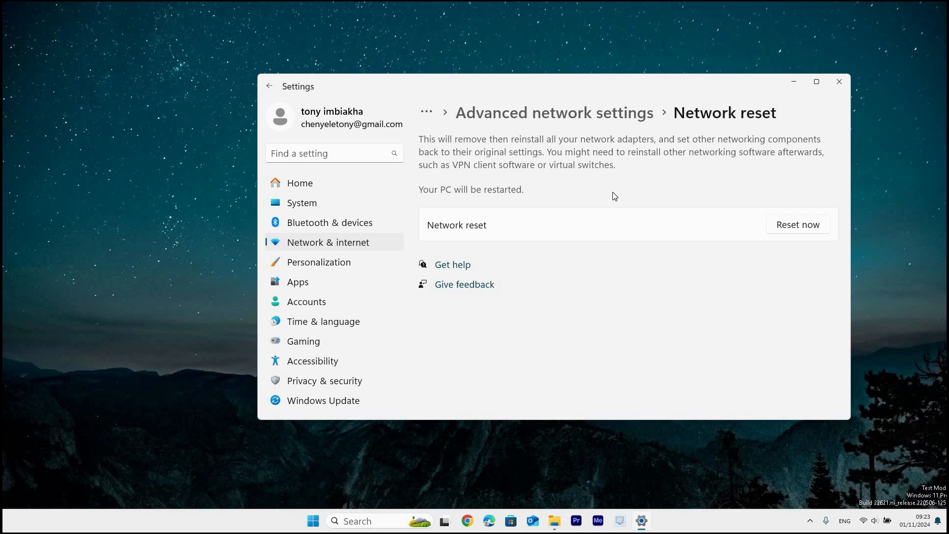
mouse_move(609, 207)
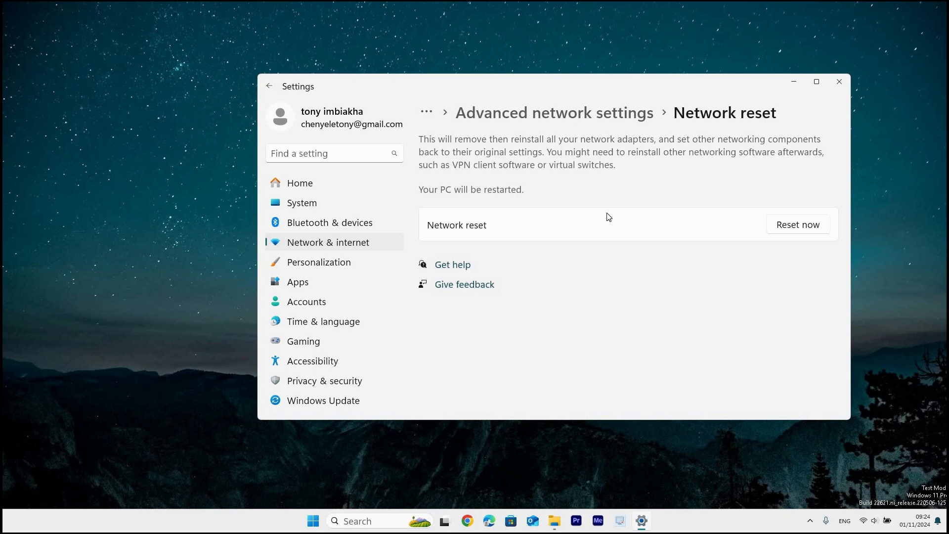
mouse_move(623, 184)
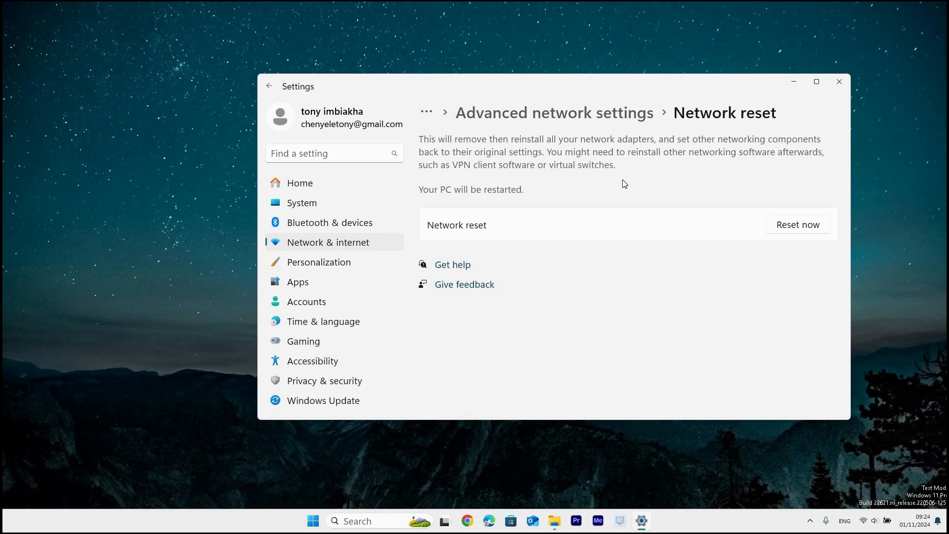
mouse_move(758, 224)
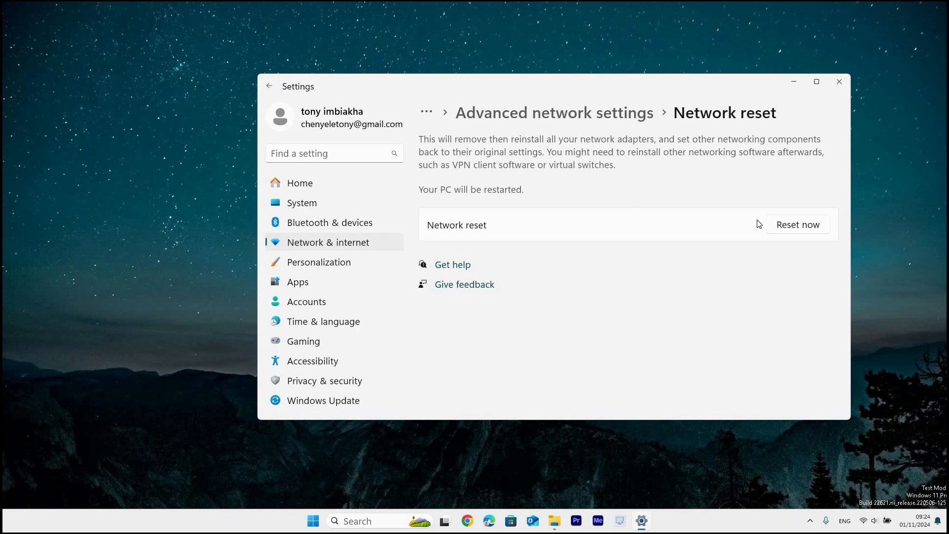
left_click(798, 224)
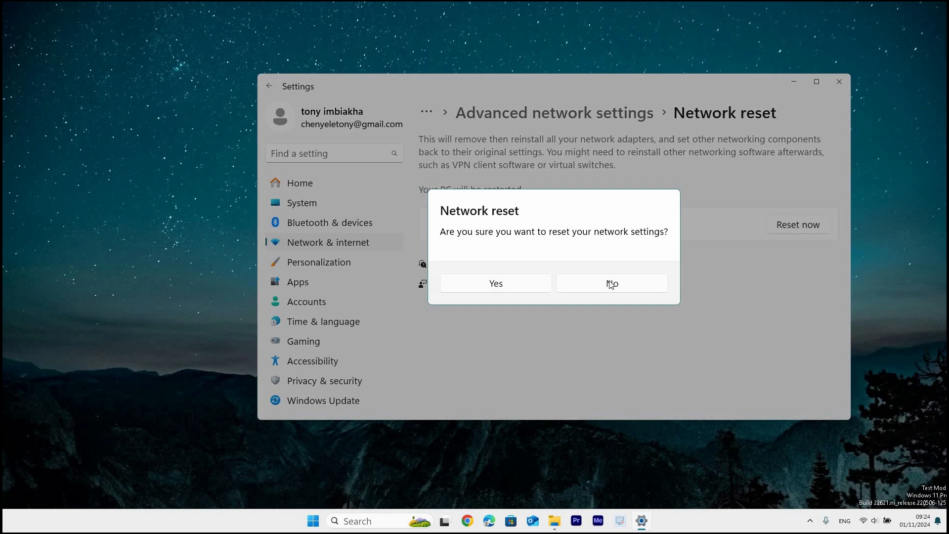
mouse_move(495, 283)
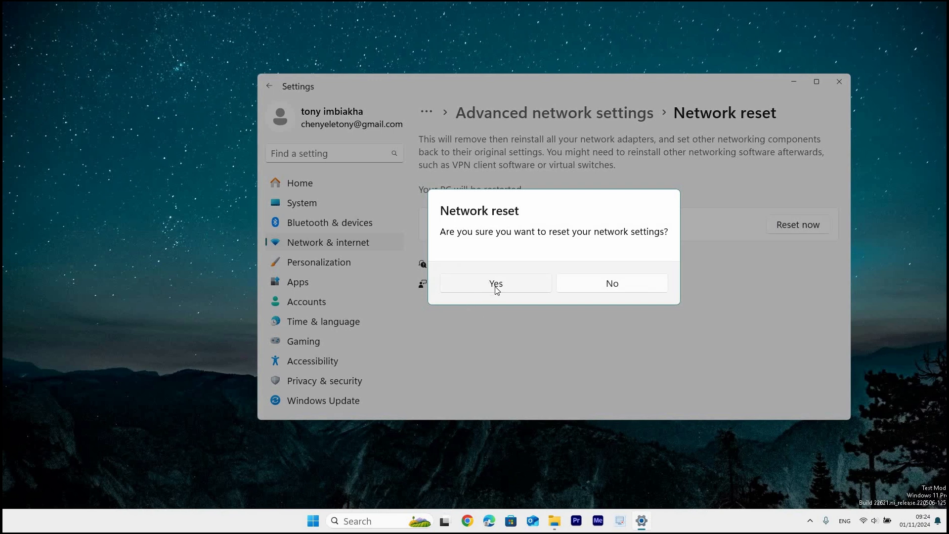